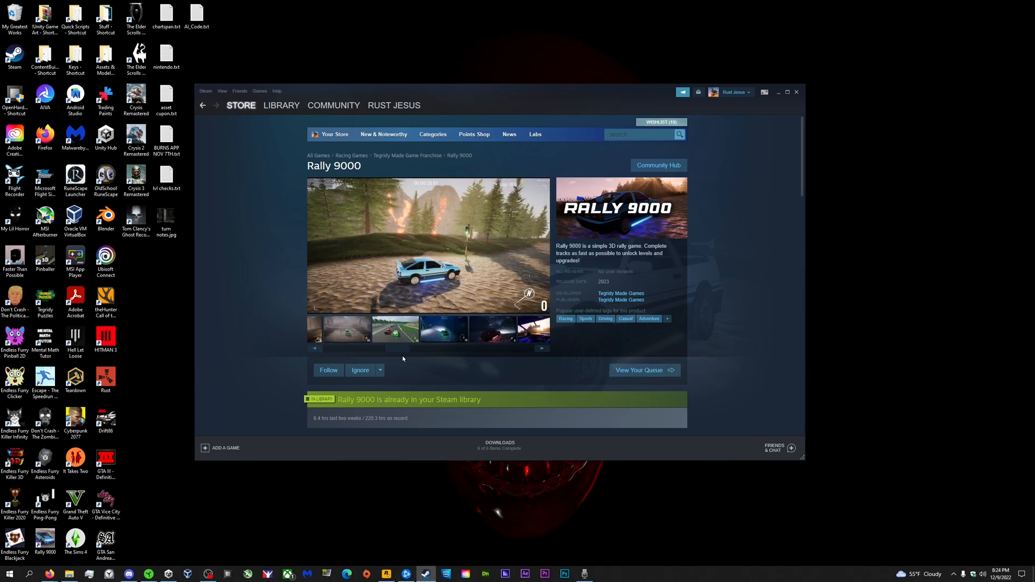
# Browse the Rally 9000 screenshot thumbnails to a night-driving shot
pyautogui.click(437, 329)
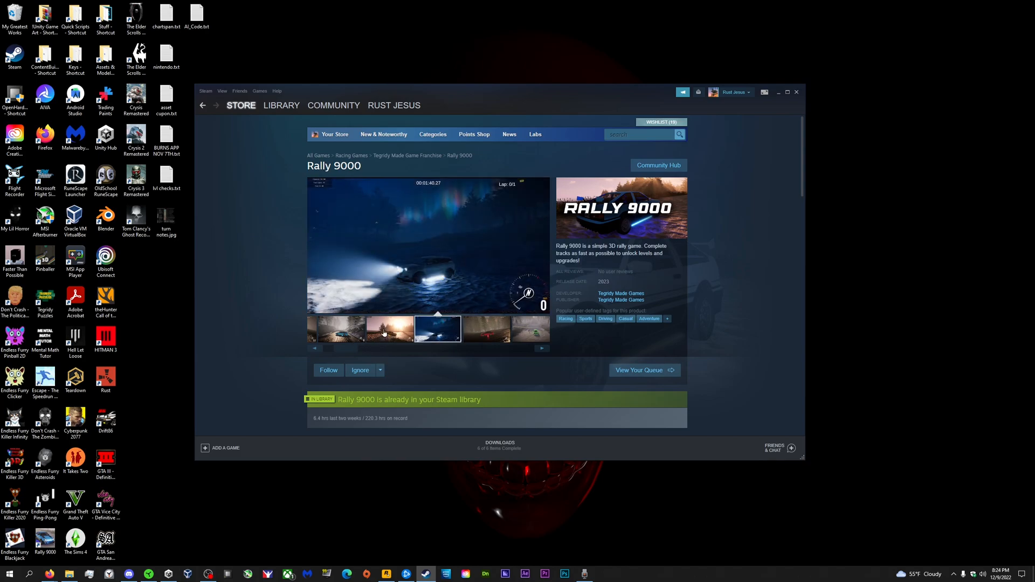
pyautogui.click(340, 329)
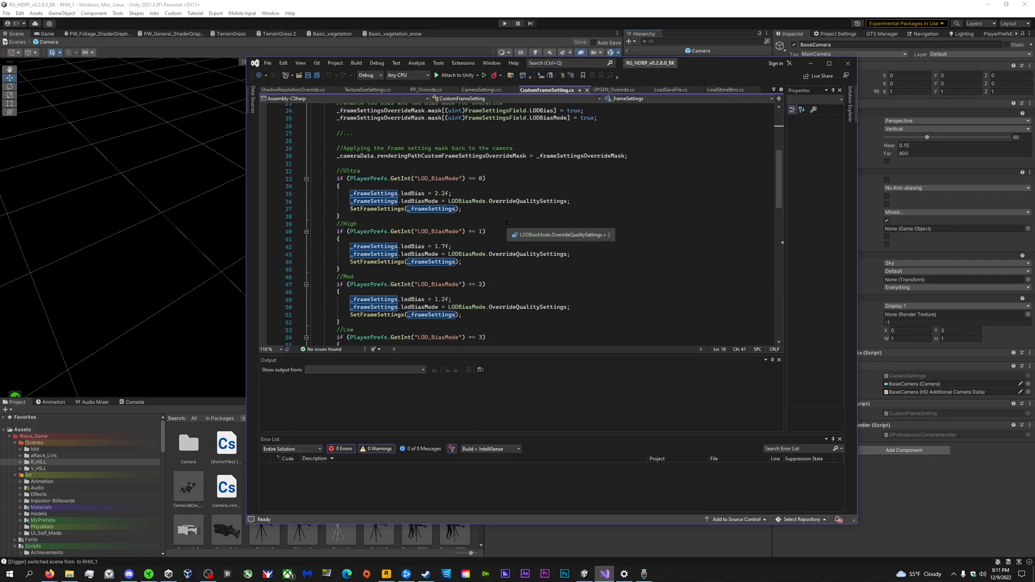
pyautogui.scroll(-3)
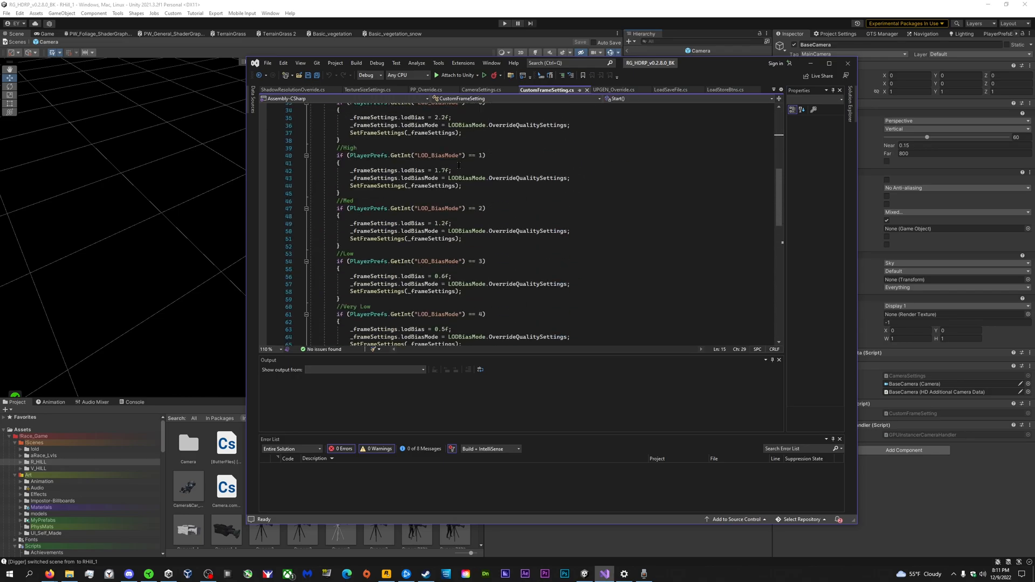
pyautogui.click(482, 89)
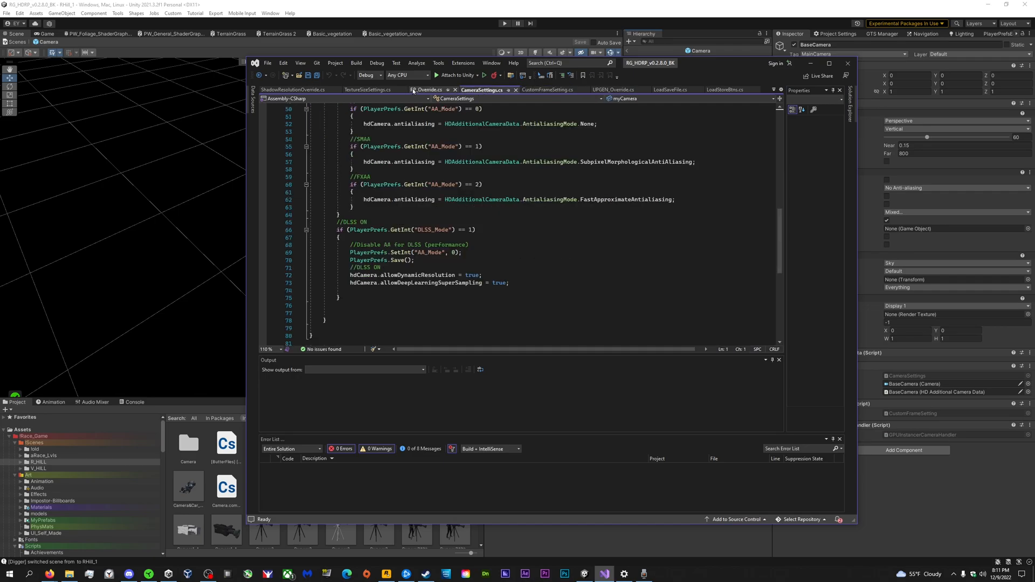
pyautogui.scroll(-3)
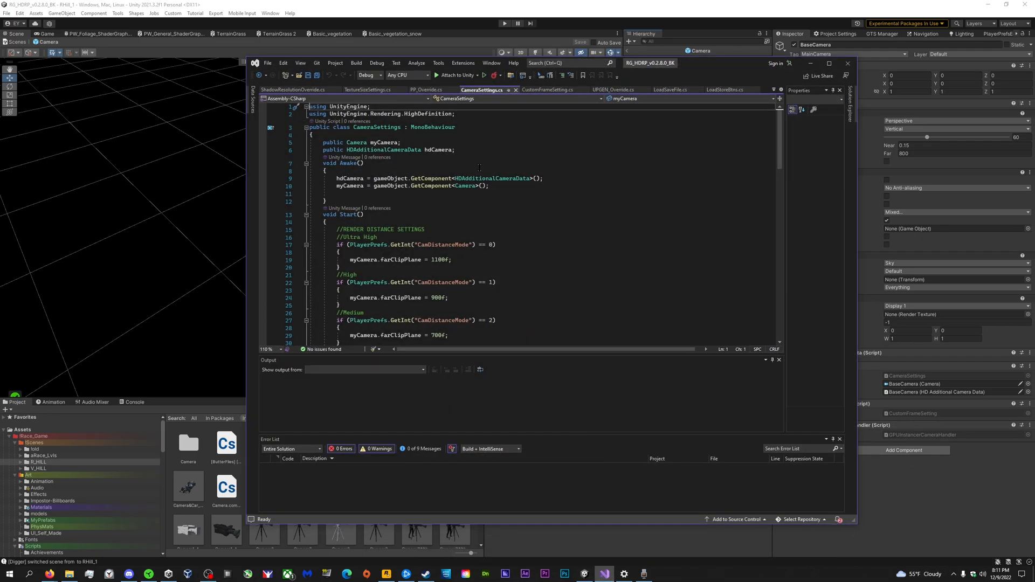
pyautogui.click(546, 89)
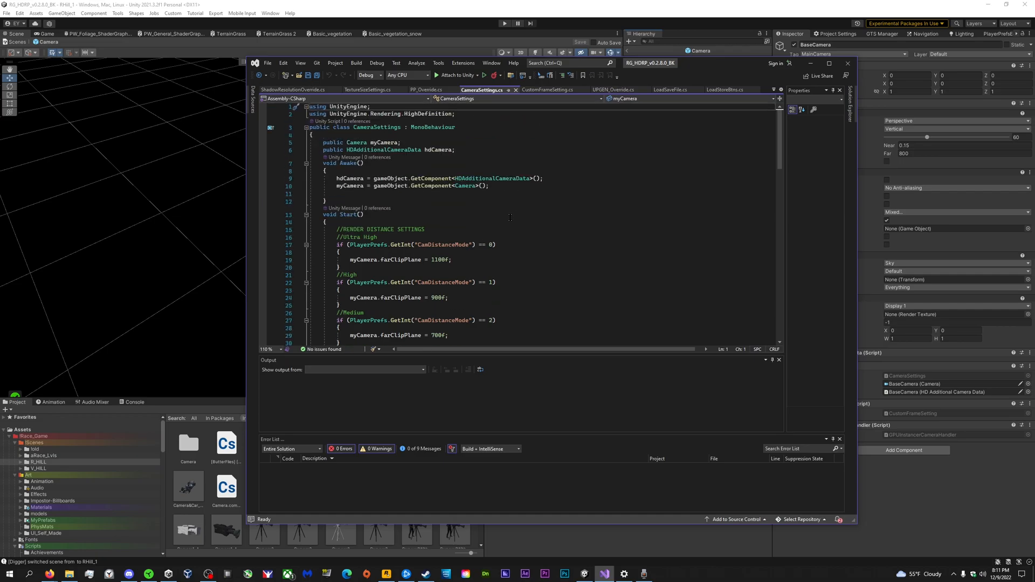
pyautogui.click(546, 89)
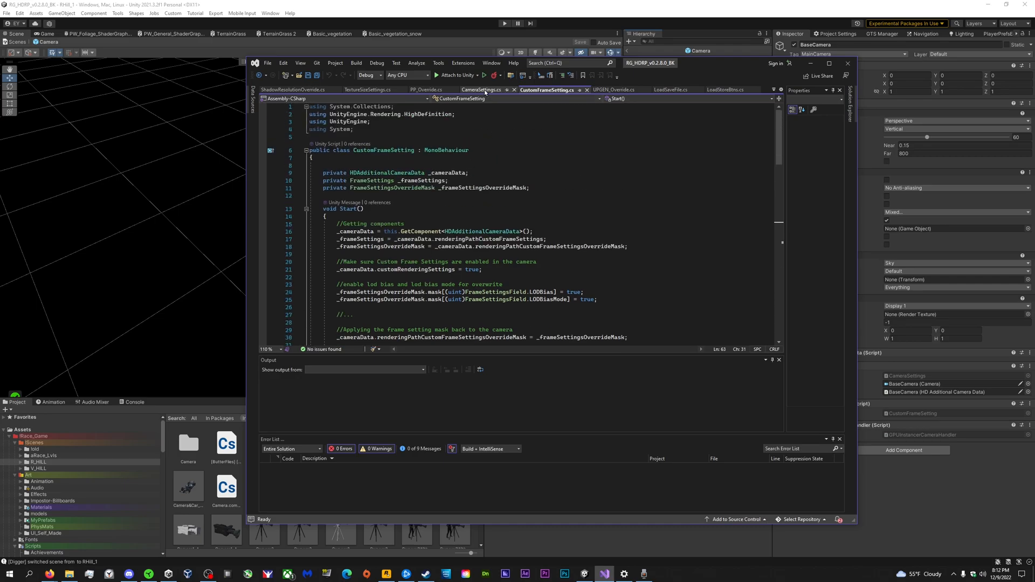
# Switch to CameraSettings.cs and highlight every use of Camera in the script
pyautogui.click(480, 89)
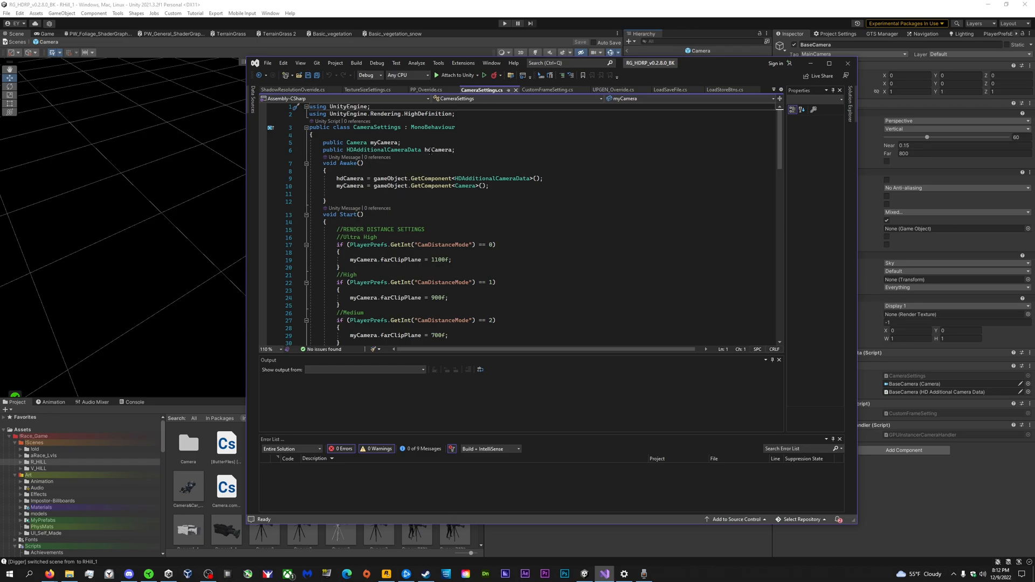
pyautogui.doubleClick(383, 149)
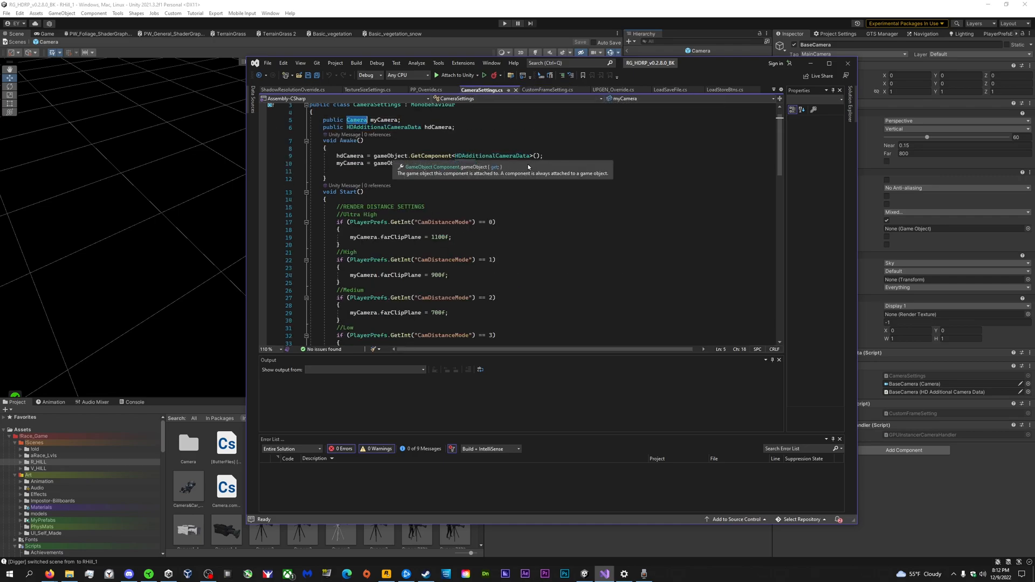
pyautogui.scroll(-3)
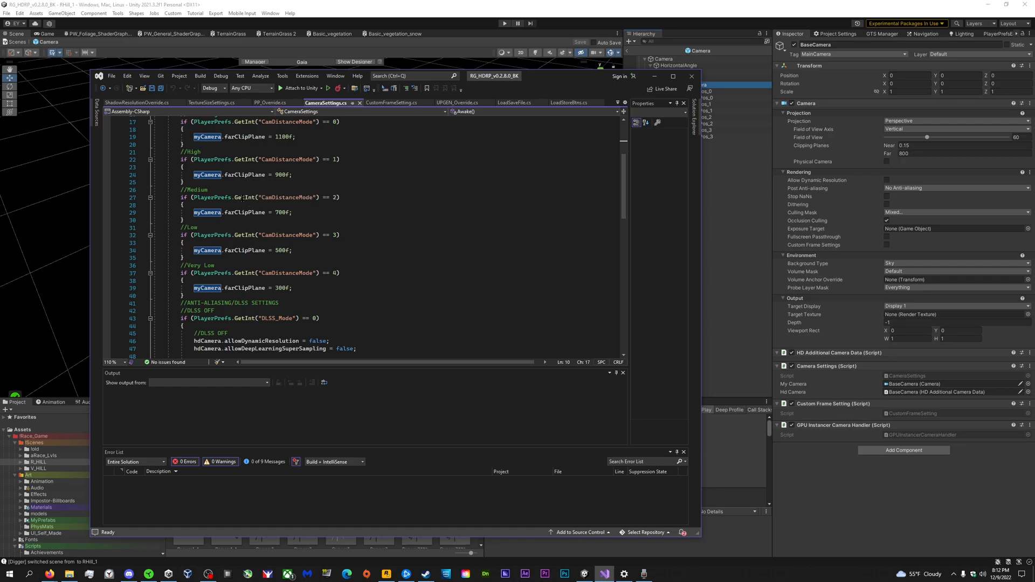
pyautogui.scroll(-3)
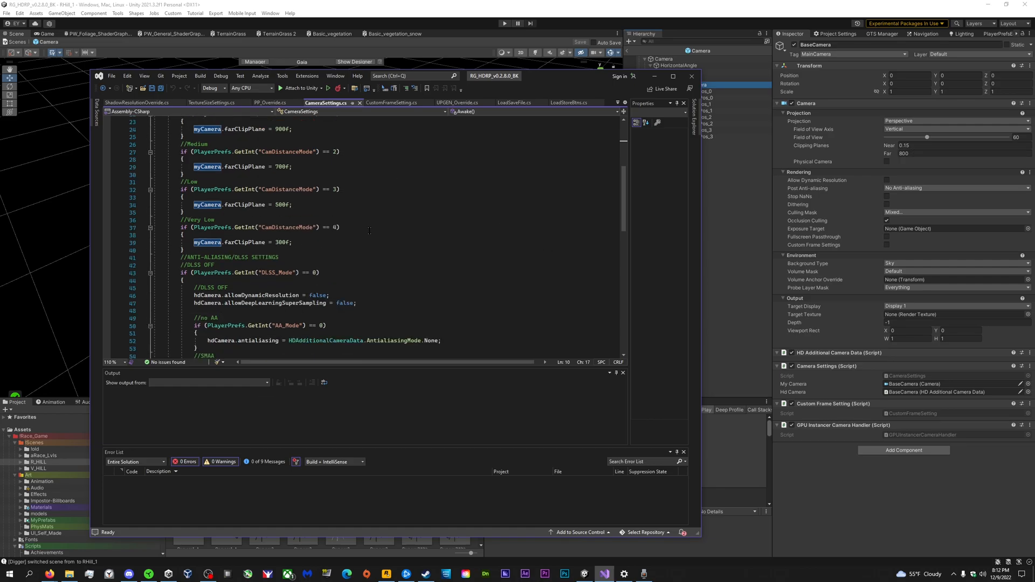
pyautogui.scroll(-3)
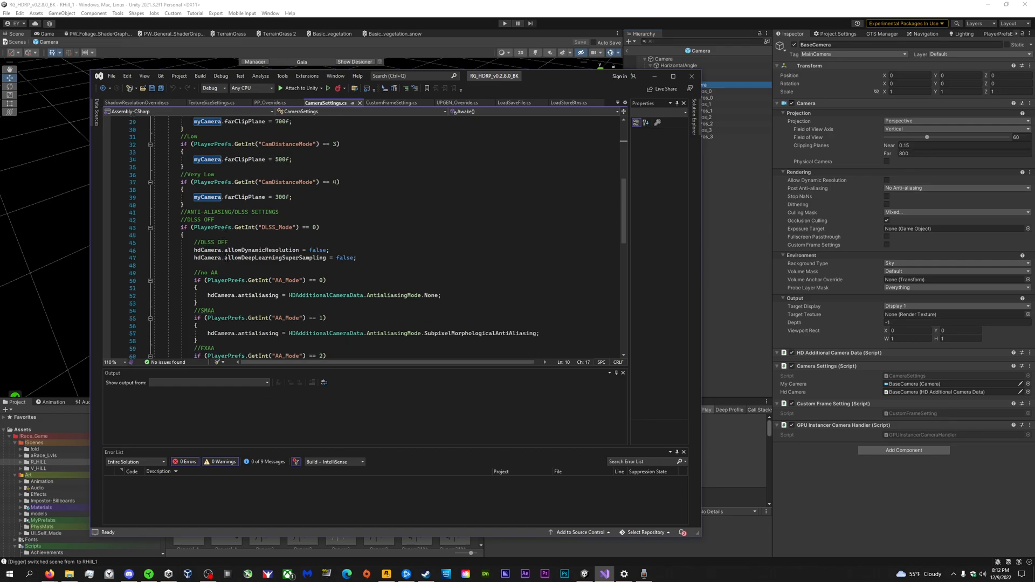
pyautogui.scroll(-3)
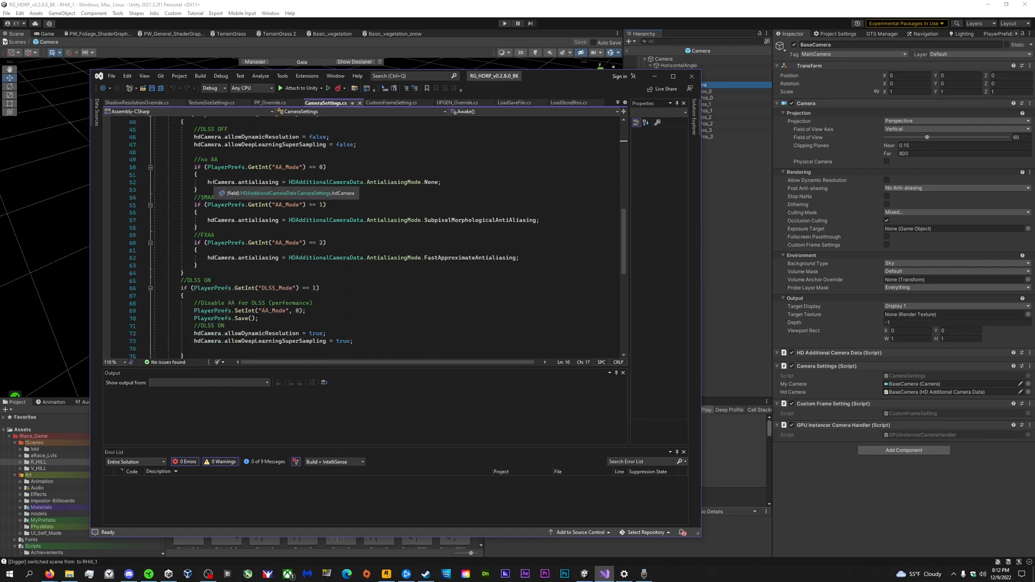
pyautogui.moveTo(329, 189)
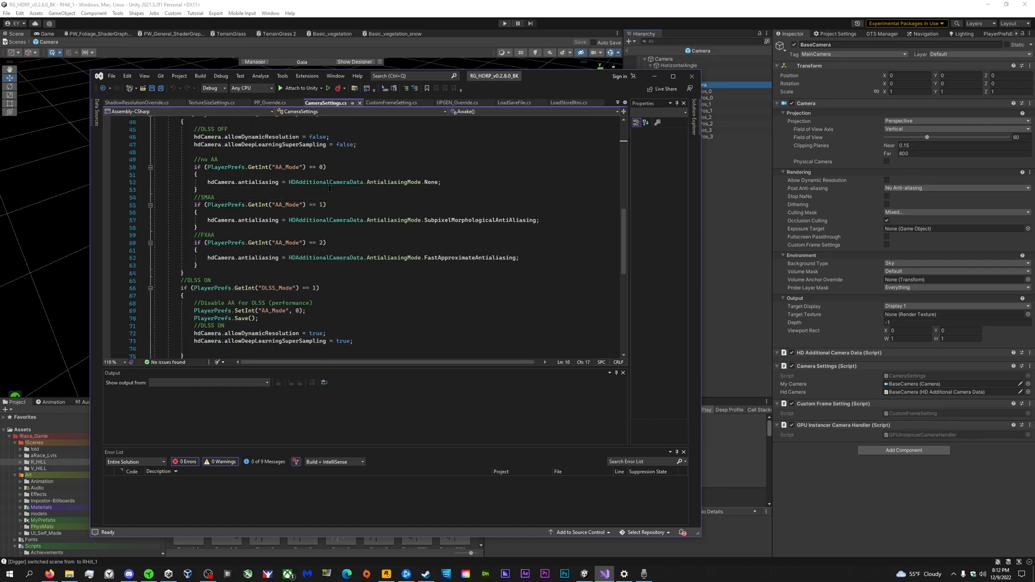
pyautogui.doubleClick(323, 183)
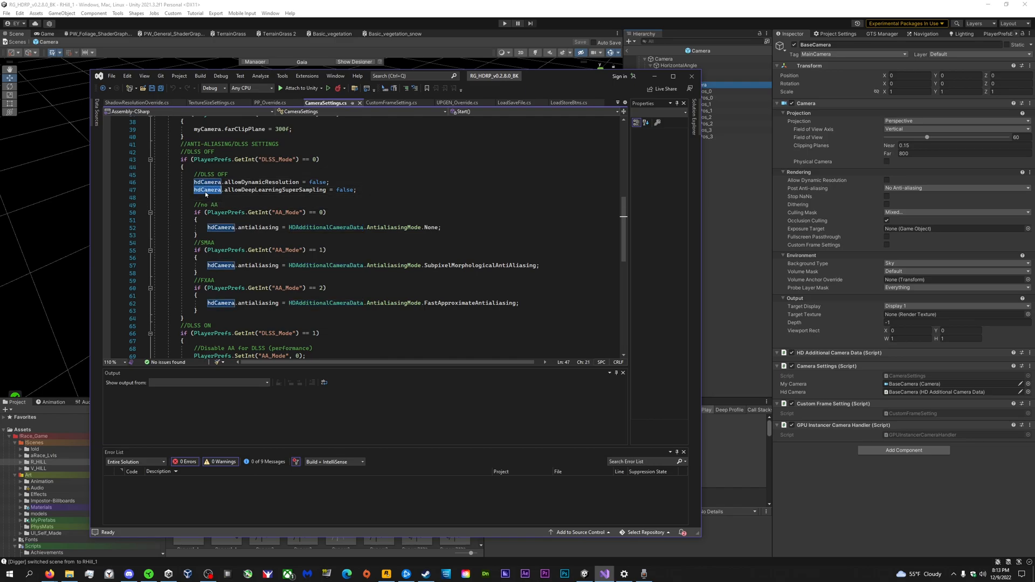
pyautogui.scroll(-3)
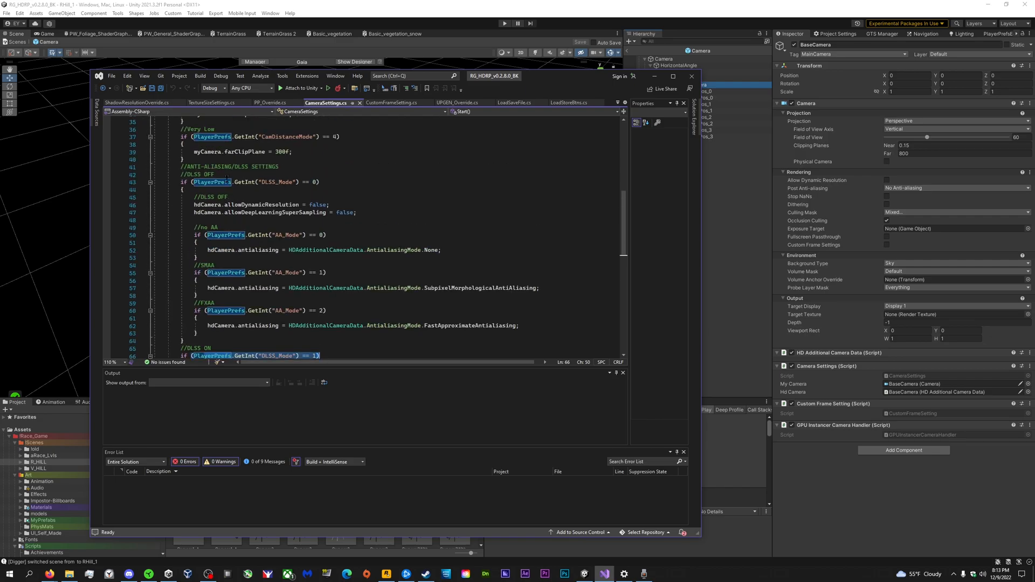
pyautogui.scroll(-3)
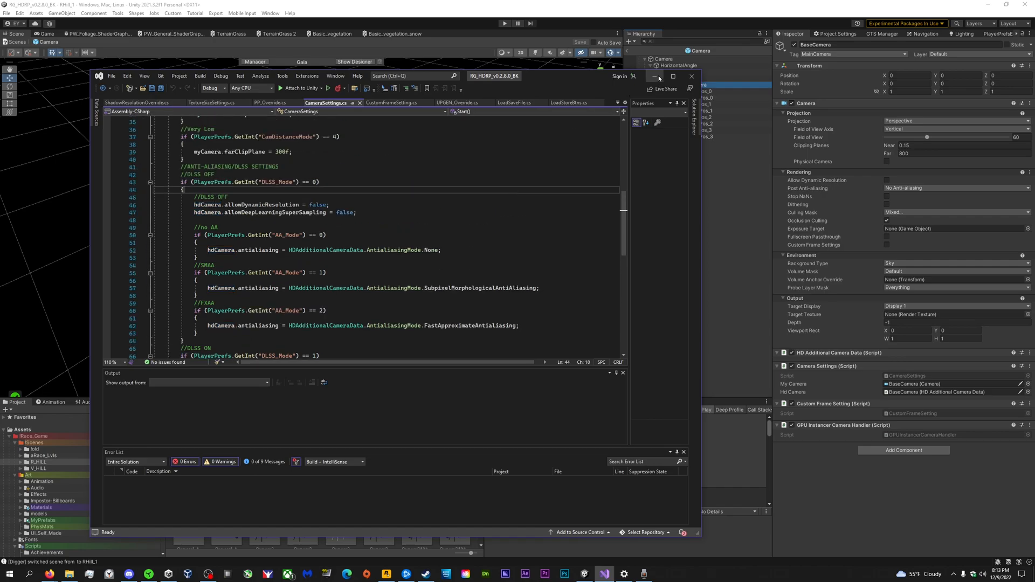
# Minimize Visual Studio to return to the forest scene and its Hierarchy
pyautogui.click(270, 102)
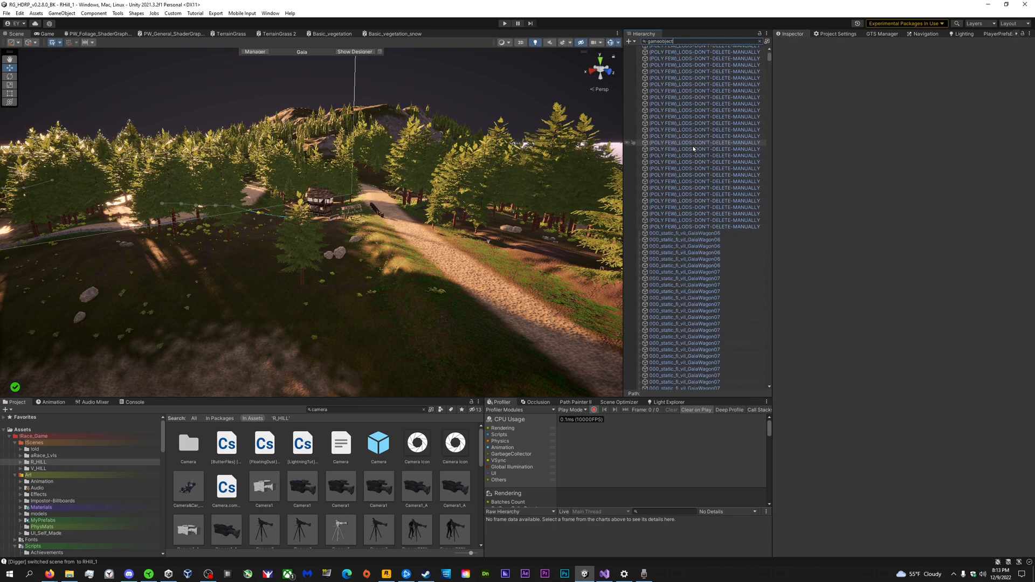
pyautogui.scroll(-3)
pyautogui.write('vil')
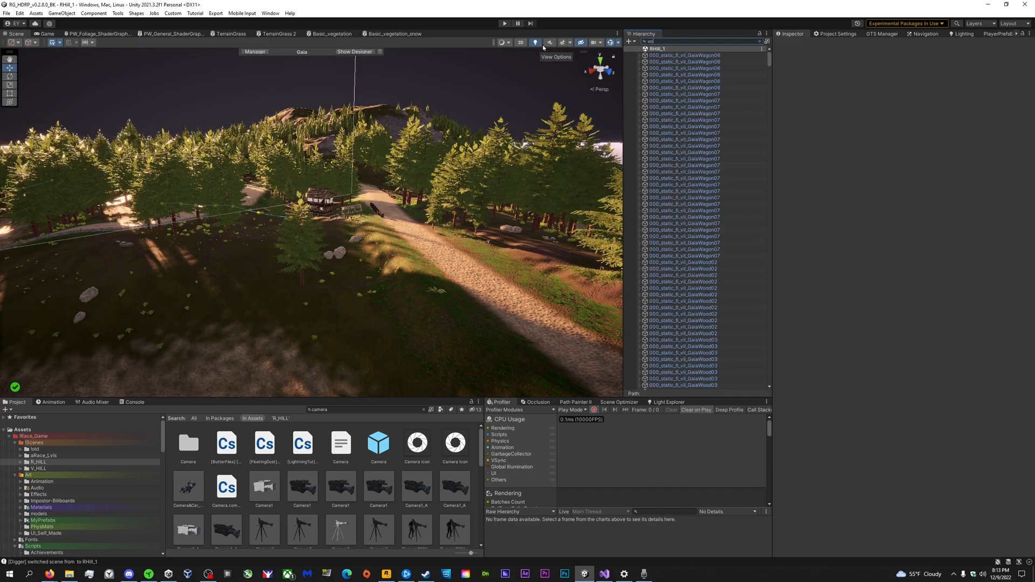
# Check SetVolume and HD Post Processing volumes, then show HD Environment Volume's fog, shadows and PP_Override
pyautogui.click(676, 87)
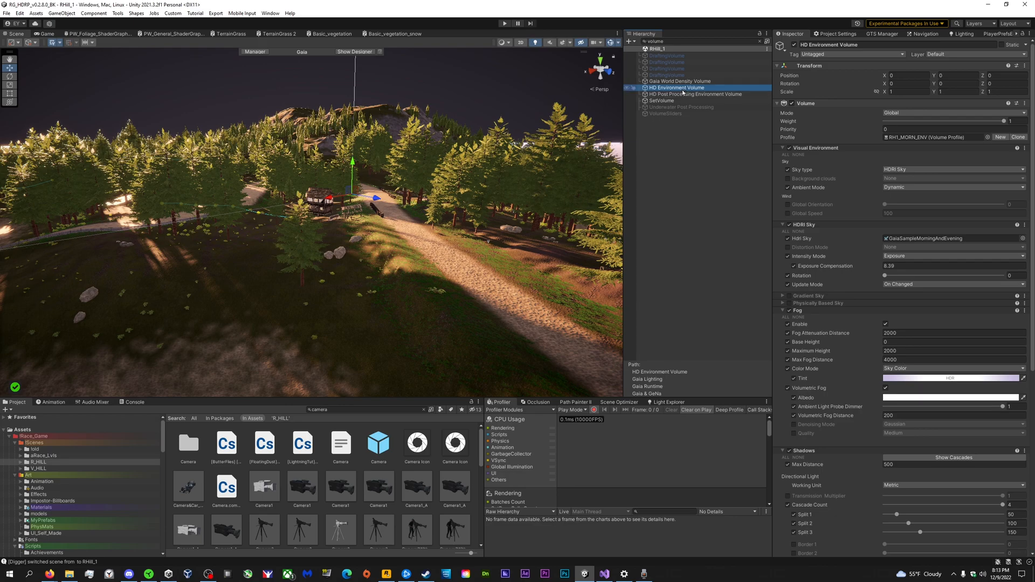
pyautogui.click(660, 100)
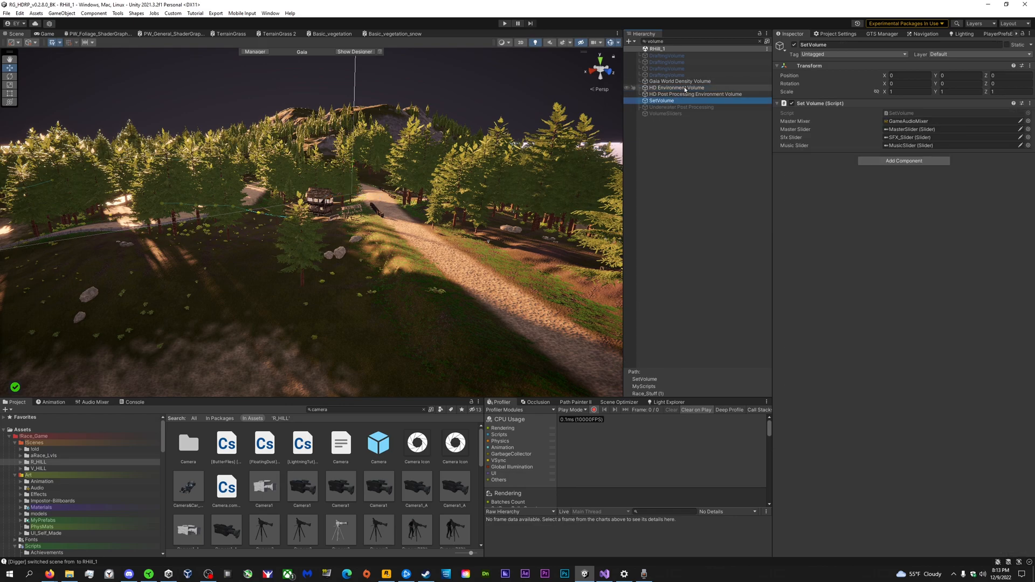
pyautogui.click(694, 94)
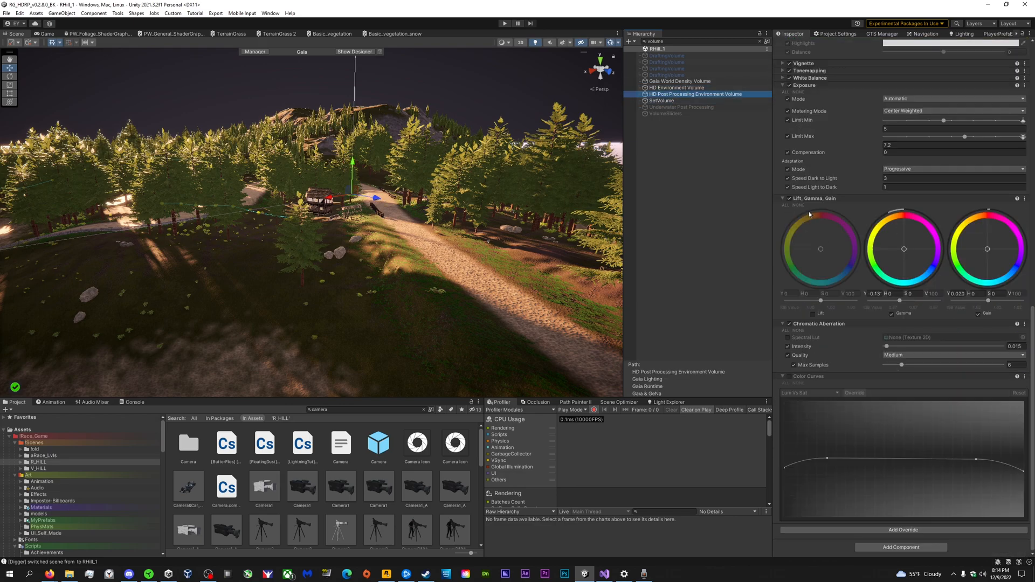
pyautogui.click(676, 88)
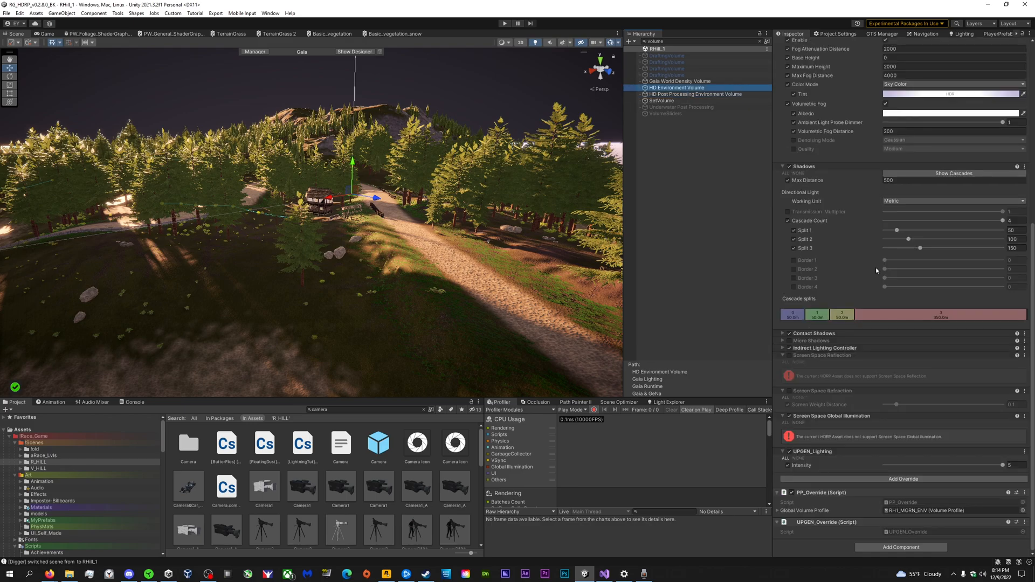
pyautogui.scroll(-3)
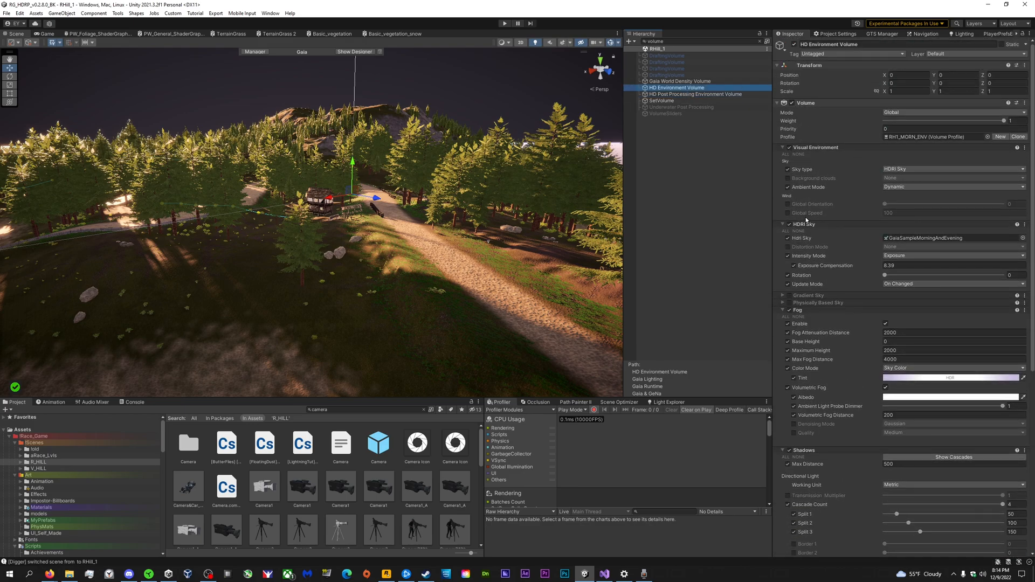
pyautogui.scroll(-3)
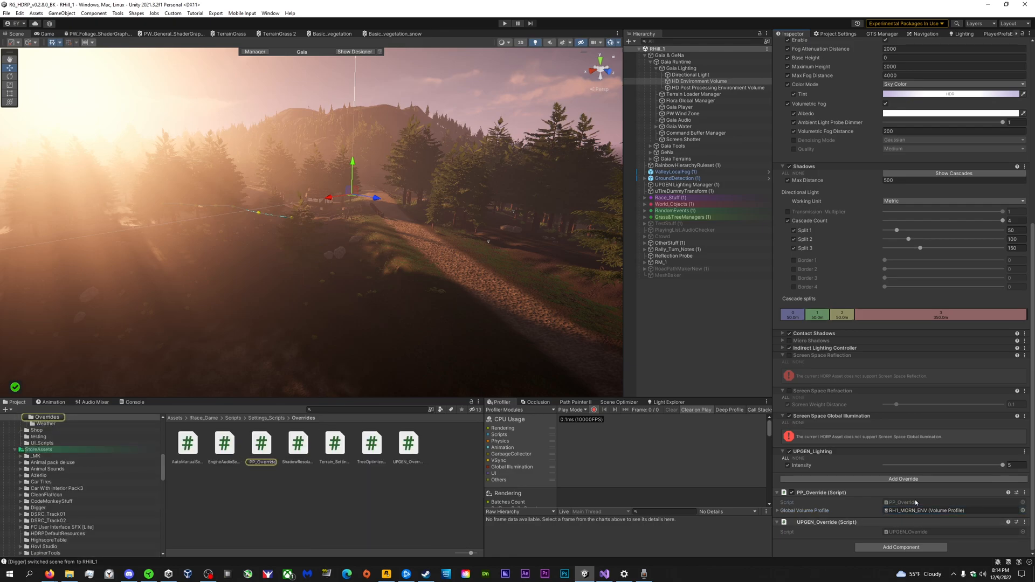
# Open the PP_Override script from the Inspector in Visual Studio
pyautogui.doubleClick(261, 442)
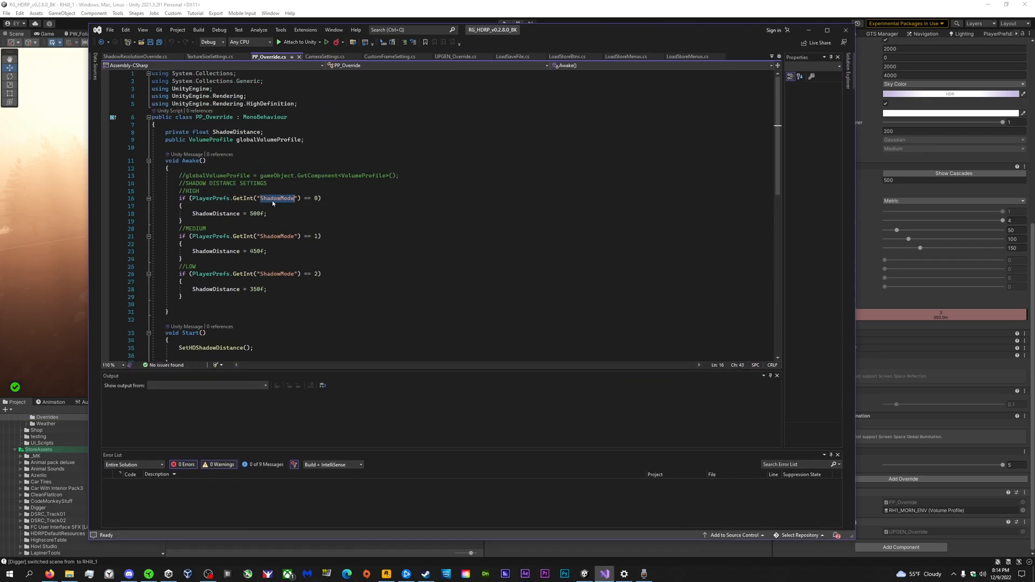
# Scroll past PP_Override's shadow-distance code to TextureSizeSettings' texture size levels
pyautogui.scroll(-3)
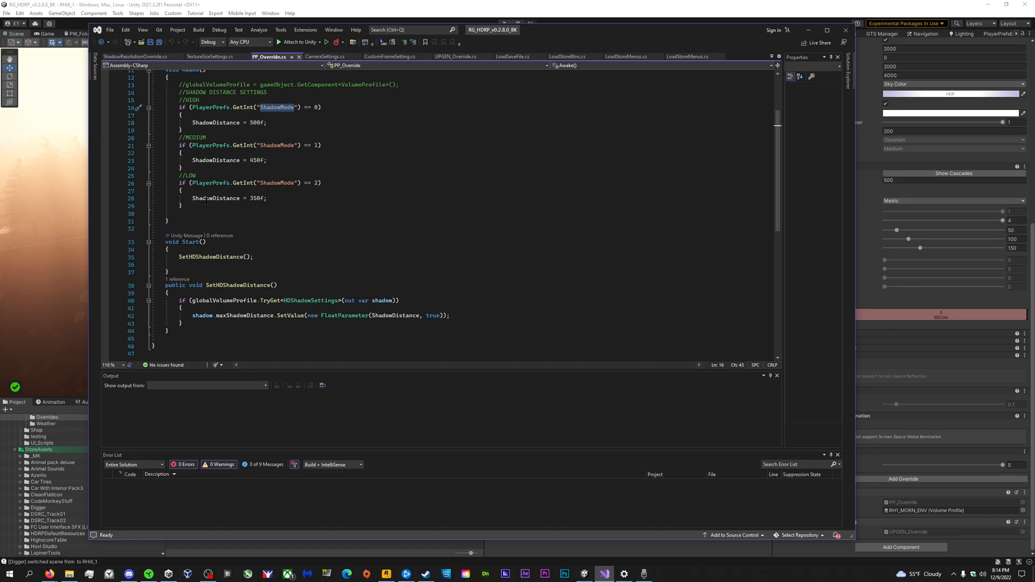
pyautogui.doubleClick(215, 198)
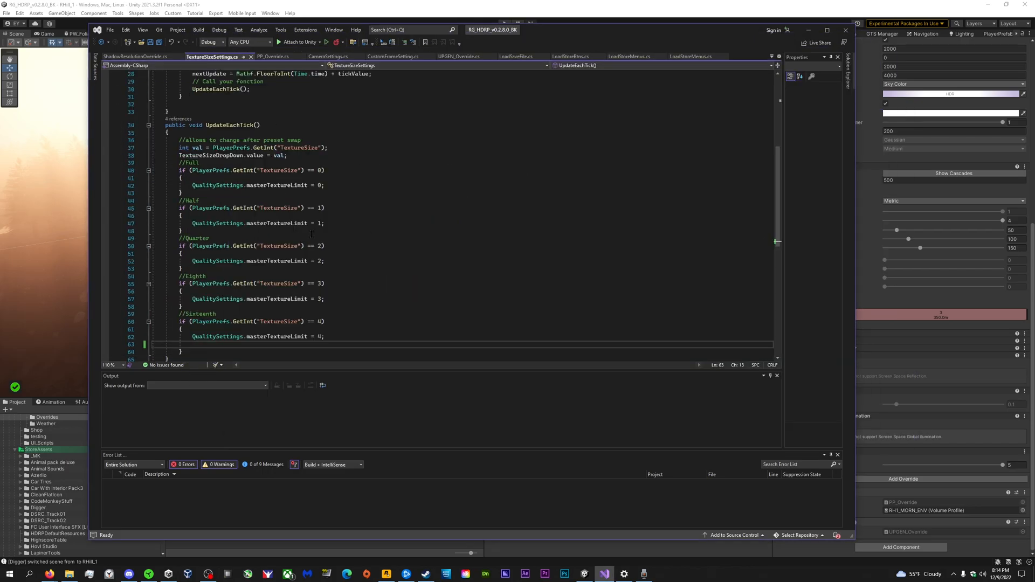
# Add a 'QualitySettings.masterTextureLimit = 1;' line to TextureSizeSettings, leaving compile errors
pyautogui.doubleClick(276, 223)
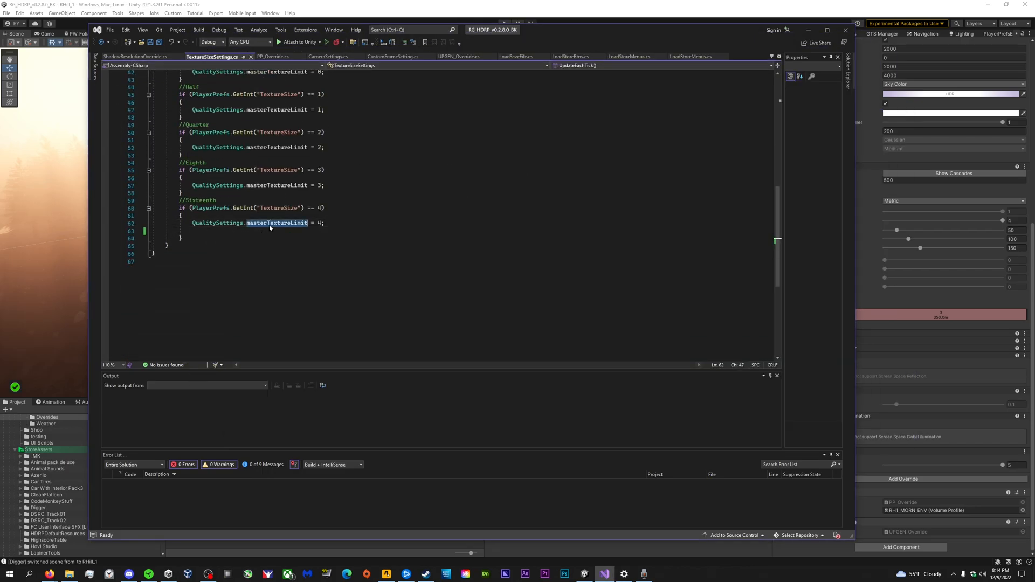
pyautogui.write('qual')
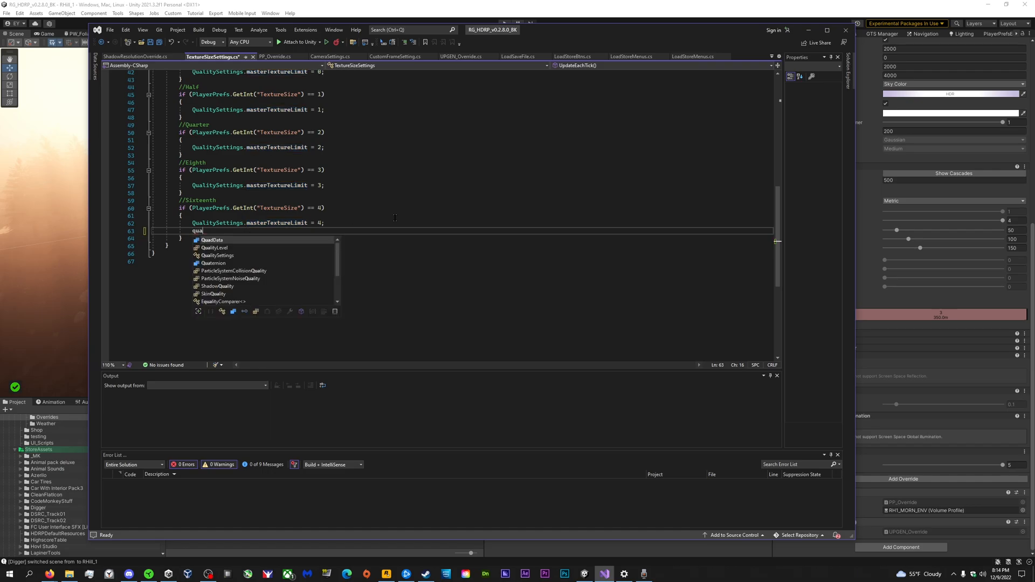
pyautogui.write('QualitySettings.masterTextureLimit = 5;')
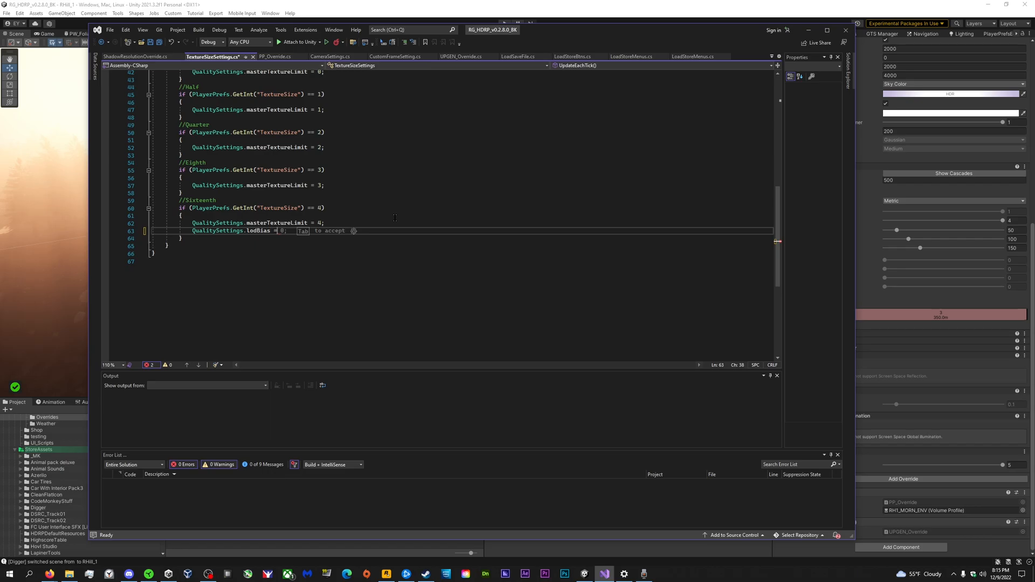
pyautogui.write('1')
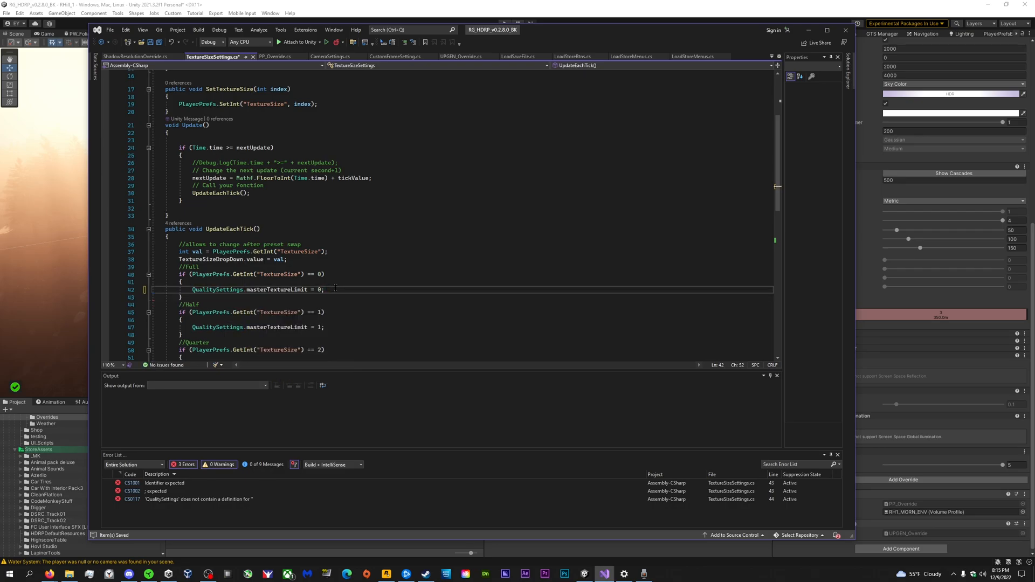
pyautogui.click(137, 56)
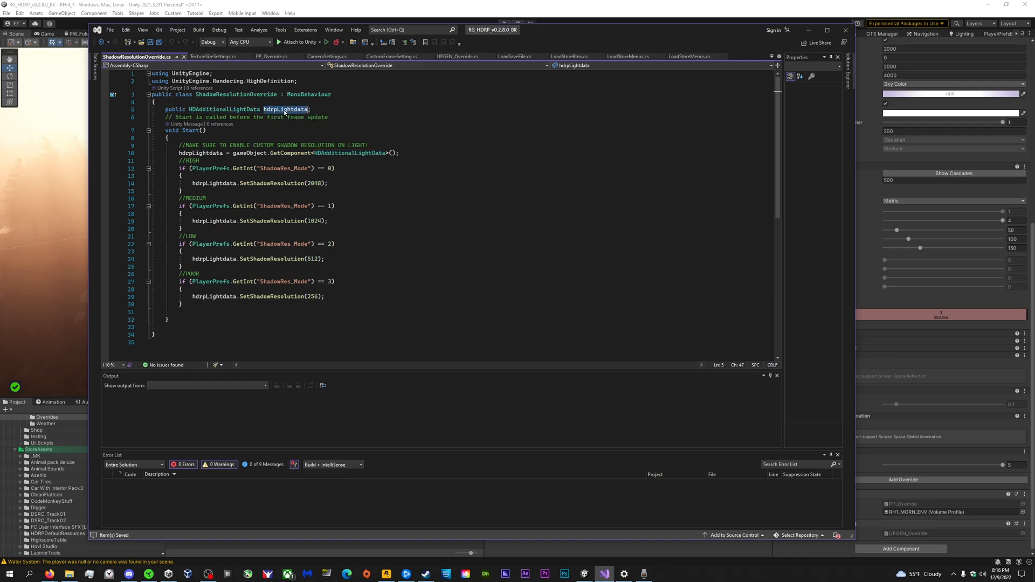
# Start a 'QualitySettings.sha...' line under SetShadowResolution(2048) in ShadowResolutionOverride
pyautogui.doubleClick(284, 109)
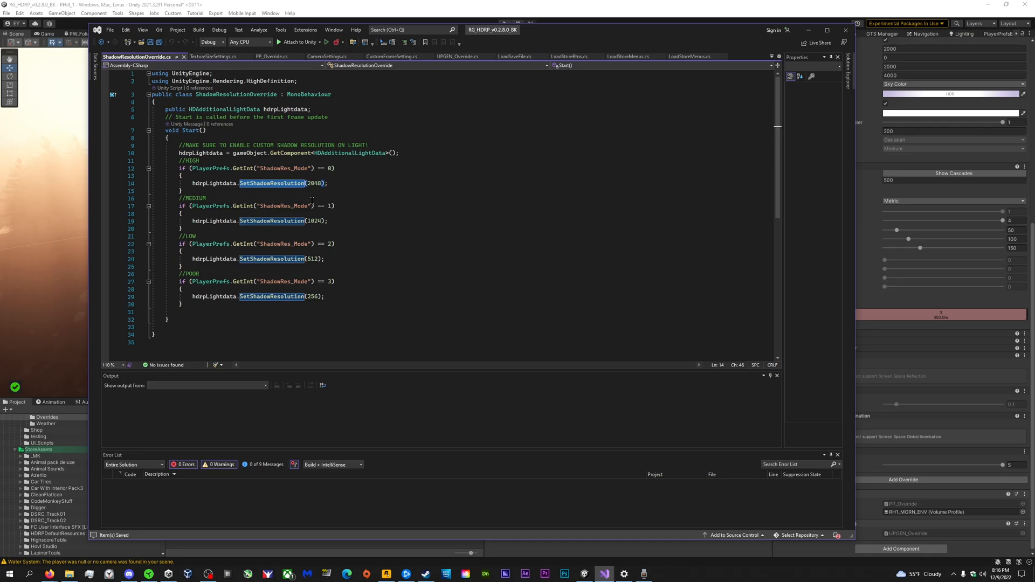
pyautogui.write('qua')
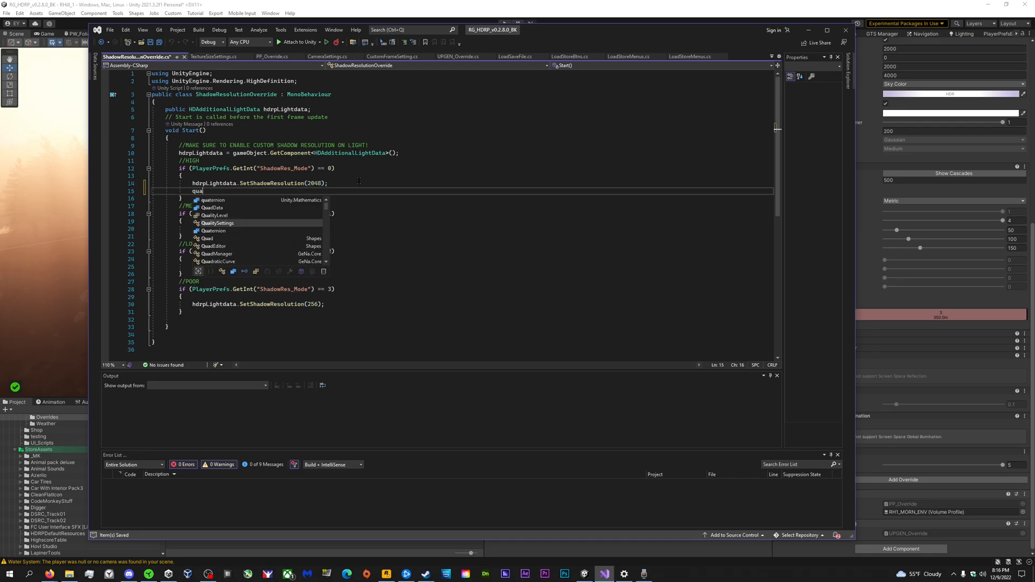
pyautogui.write('QualitySettings.shadowResolution =')
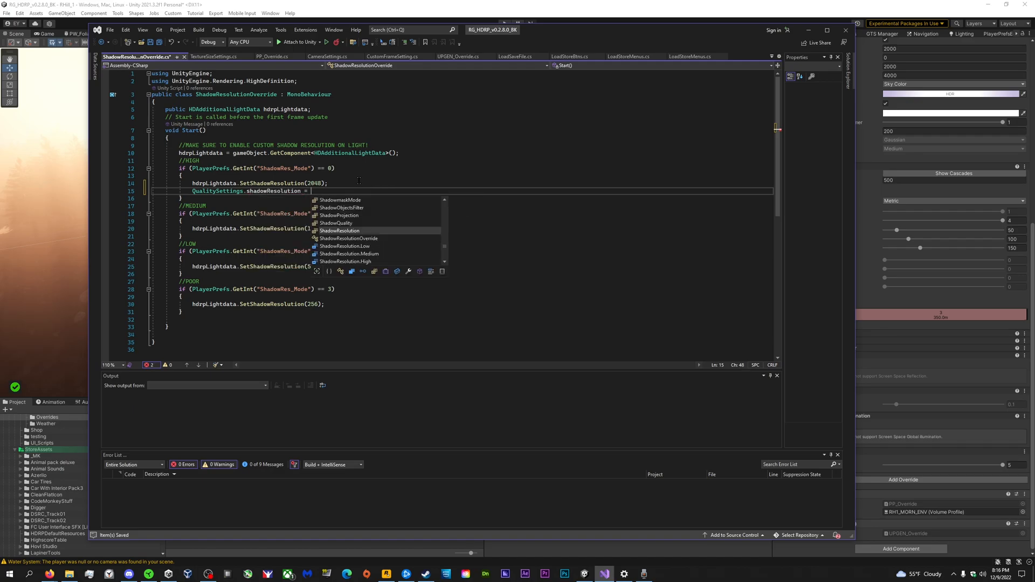
pyautogui.write('asdf')
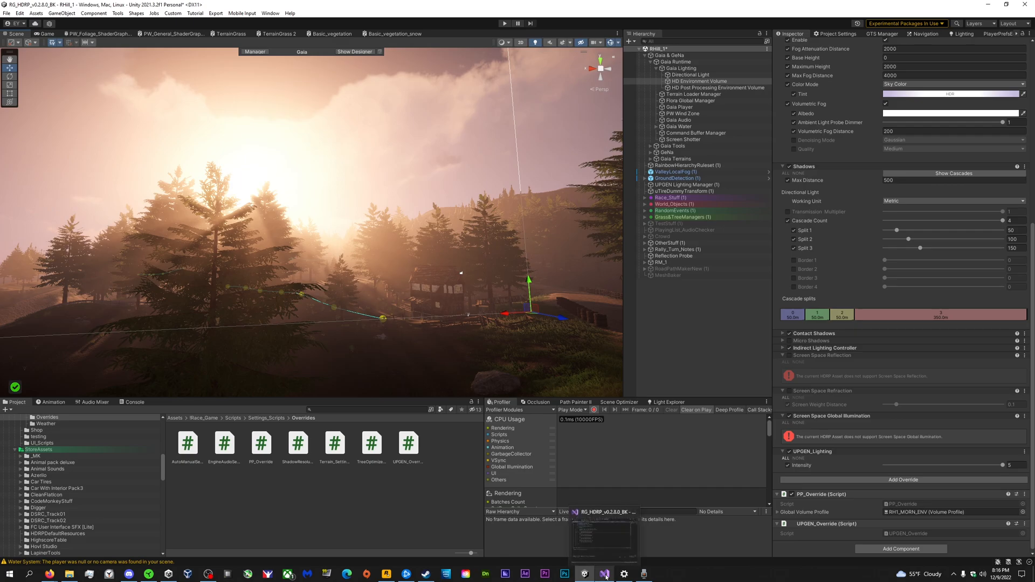
pyautogui.moveTo(603, 573)
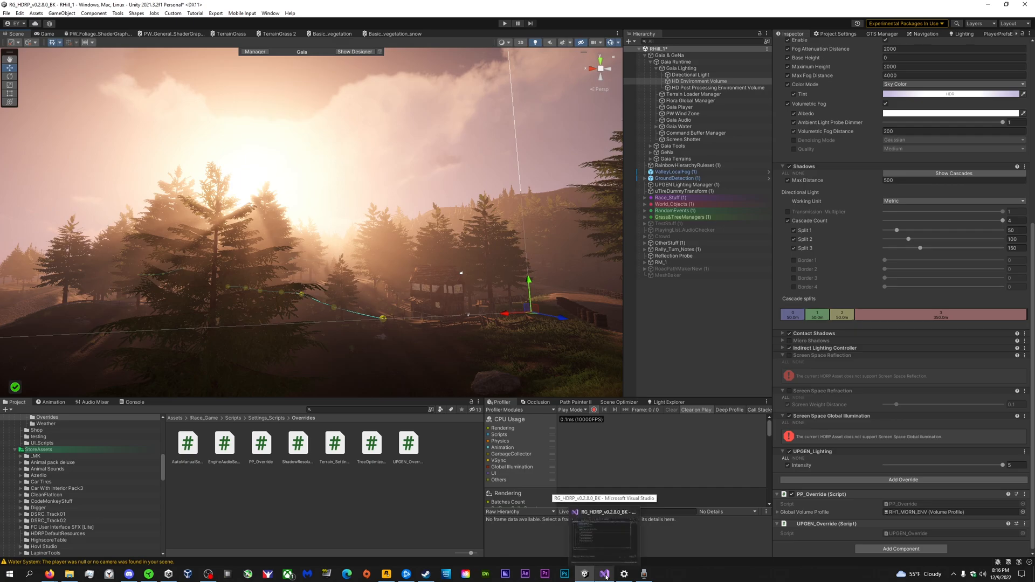
# Undo the added quality-settings lines in TextureSizeSettings and ShadowResolutionOverride and return to Unity
pyautogui.click(602, 572)
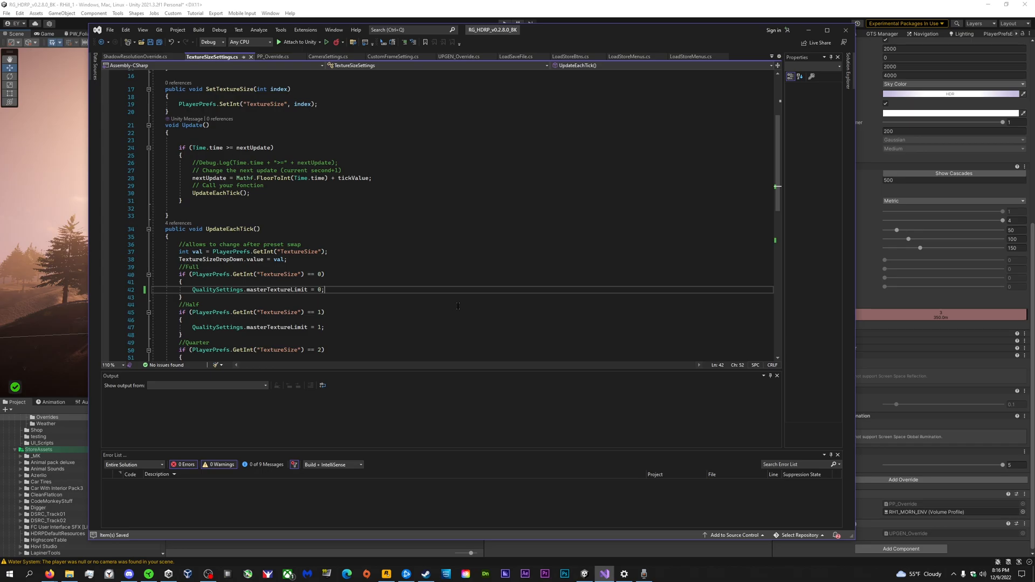
pyautogui.write('QualitySettings.masterTextureLimit = 1;')
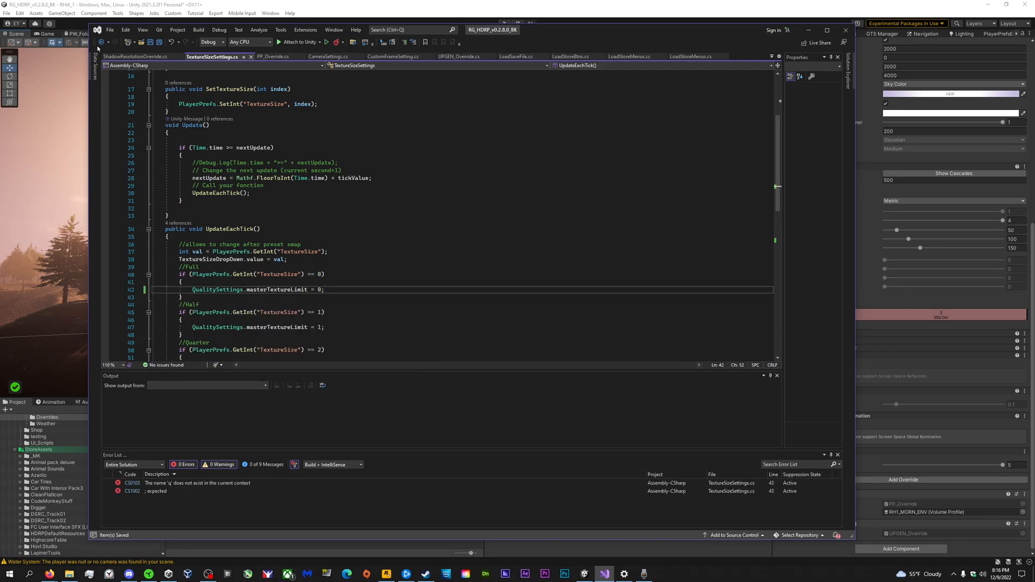
pyautogui.click(139, 56)
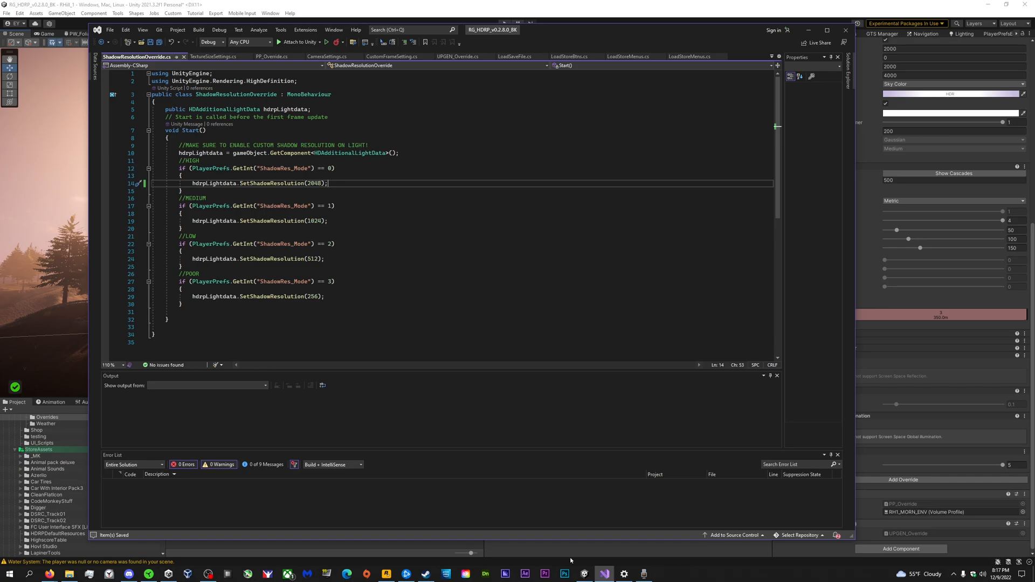
pyautogui.click(642, 573)
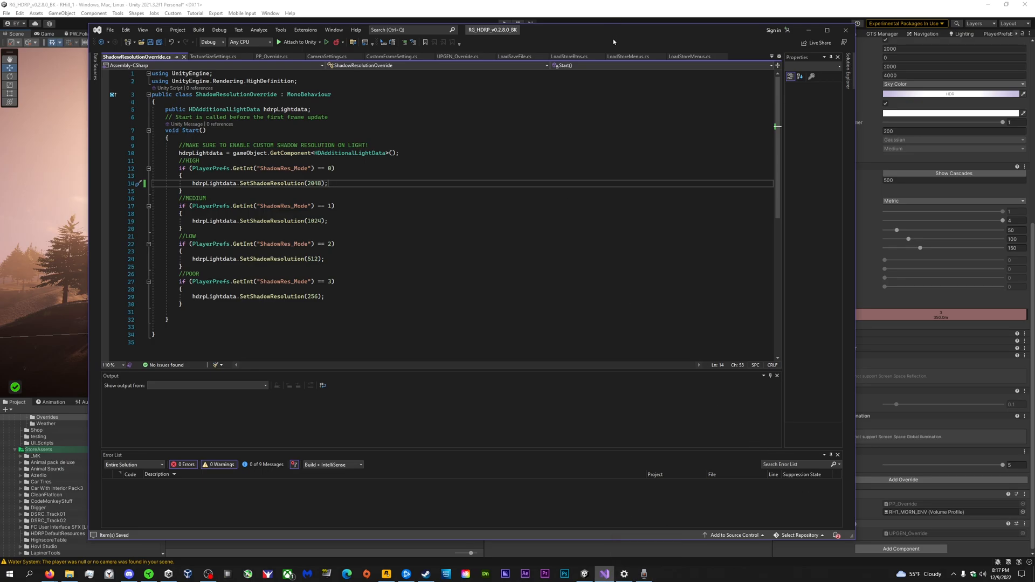
# Run the HDRP Wizard, fix the default volume profile check, and close the wizard
pyautogui.click(269, 12)
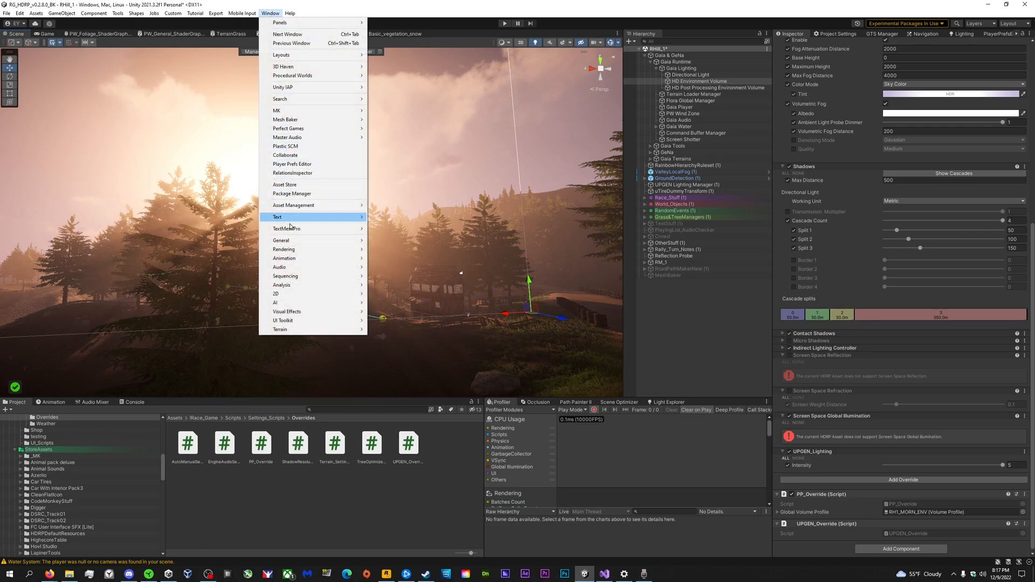
pyautogui.moveTo(284, 249)
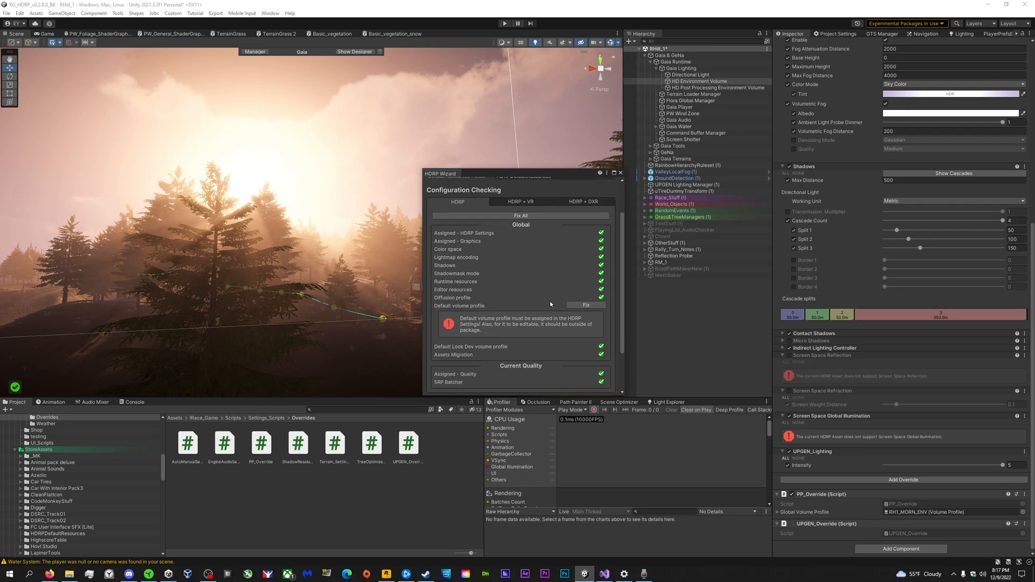
pyautogui.scroll(-3)
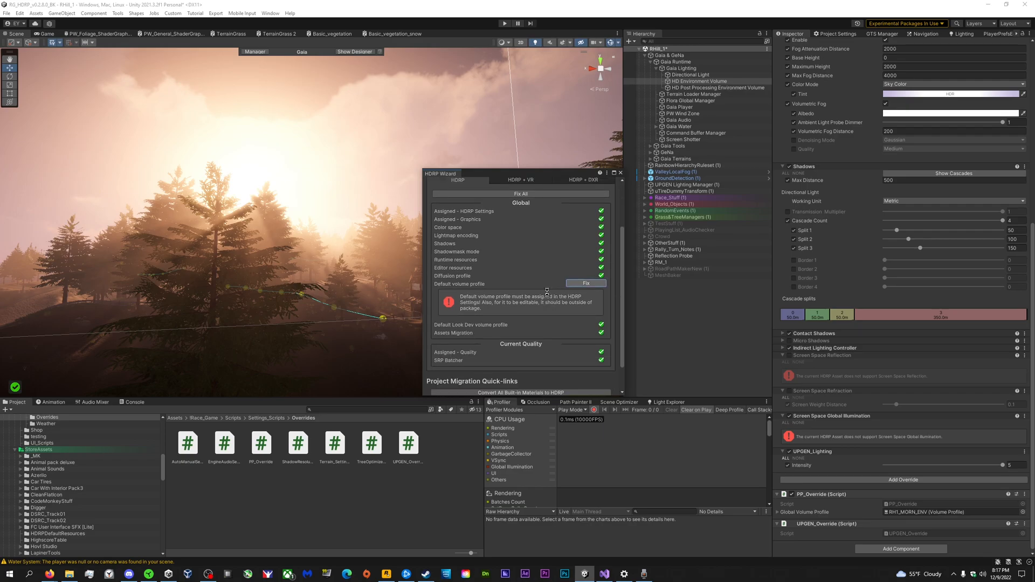
pyautogui.click(585, 282)
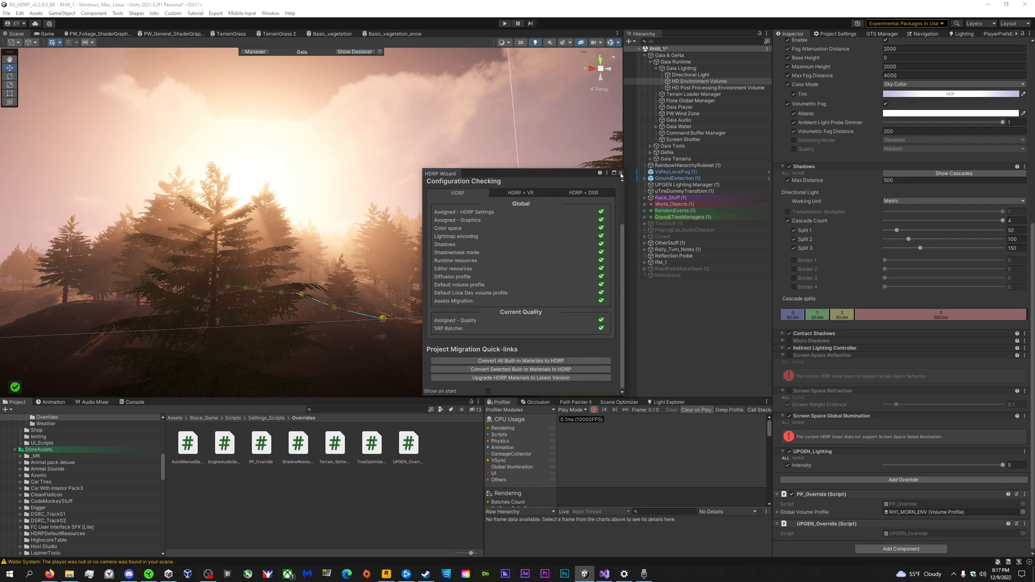
pyautogui.click(620, 173)
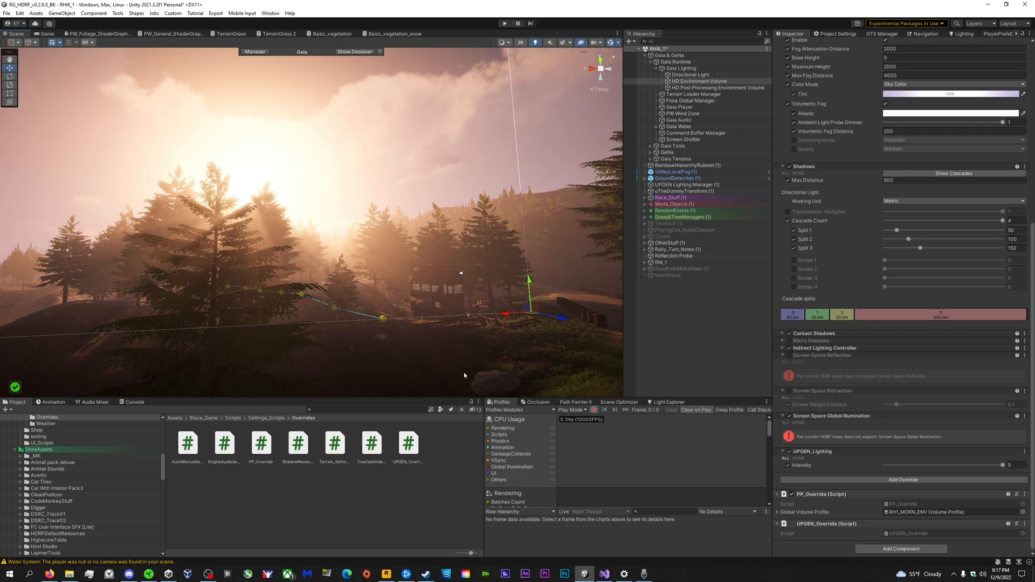
pyautogui.moveTo(428, 370)
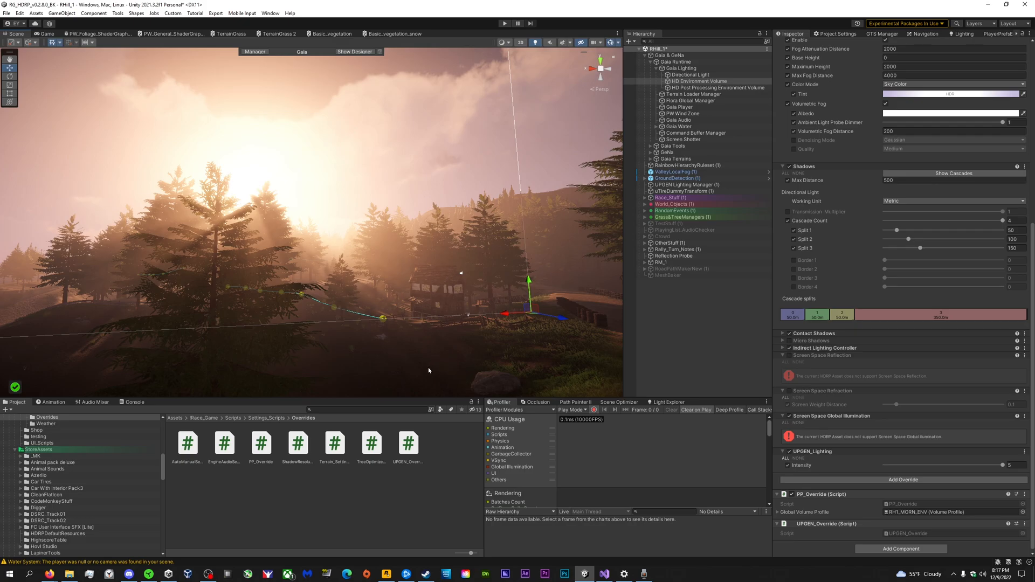